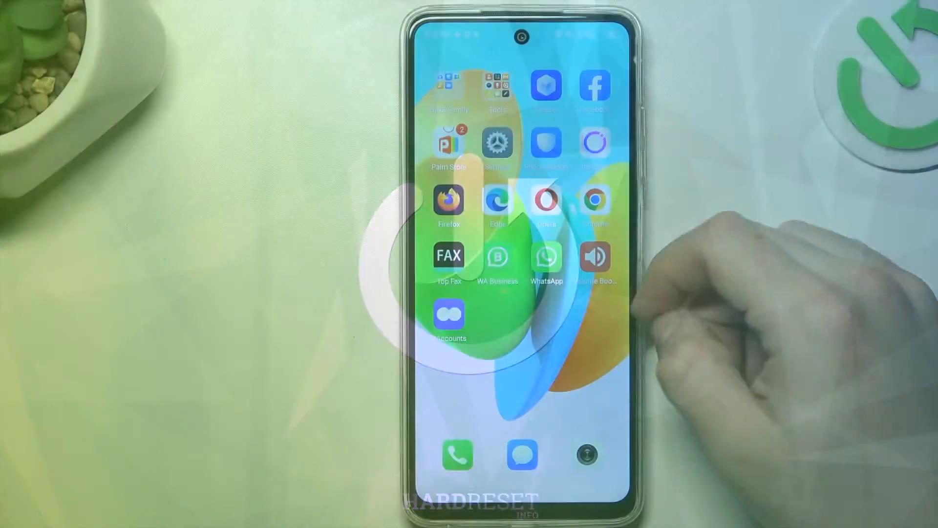
# Launch the Settings app from the home screen.
pyautogui.scroll(-3)
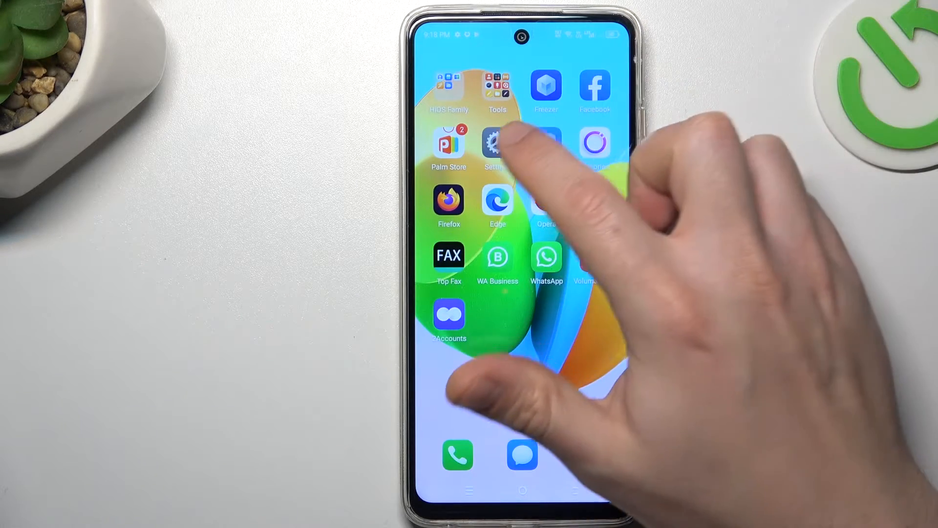
pyautogui.click(497, 143)
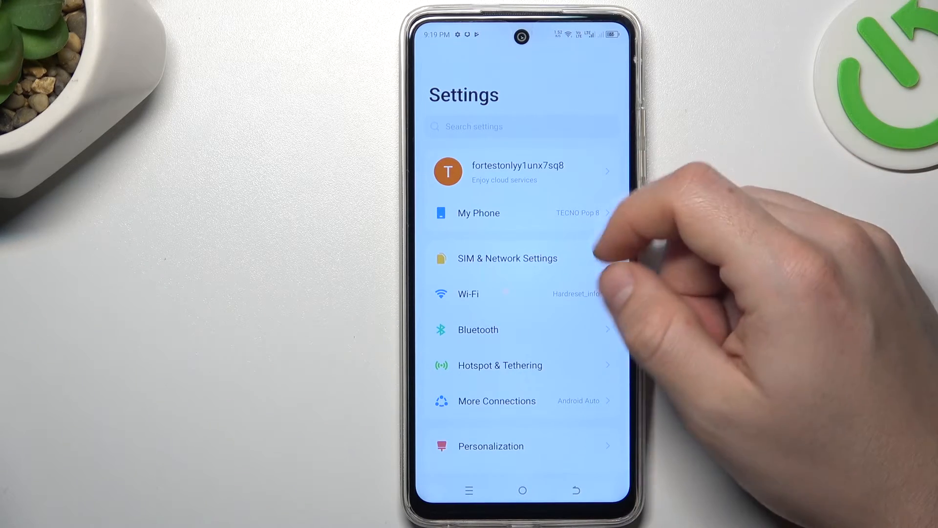
# Navigate into the System page listing System update and Reset Phone.
pyautogui.scroll(-3)
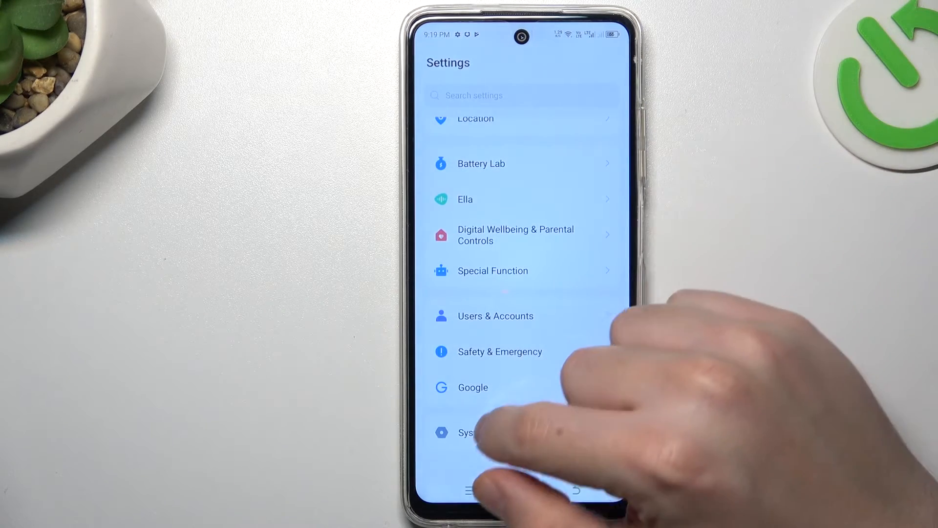
pyautogui.click(465, 432)
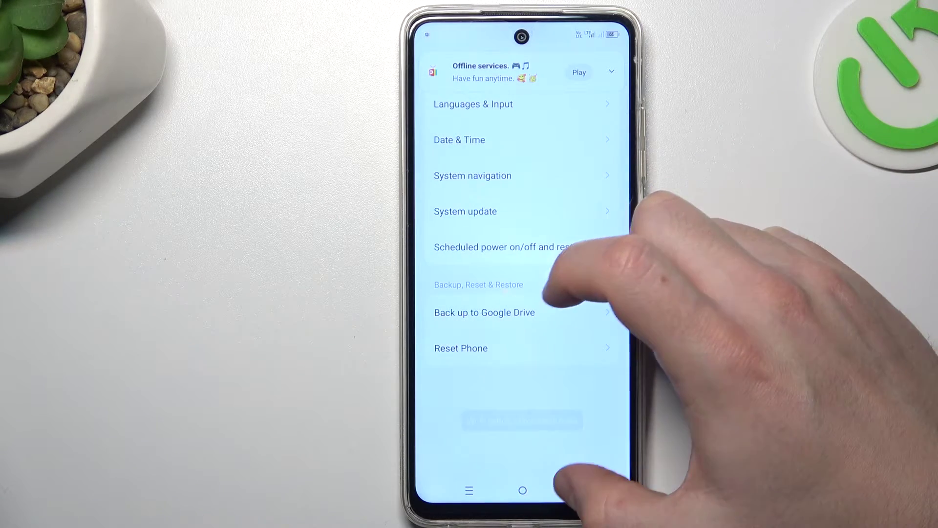
pyautogui.scroll(-3)
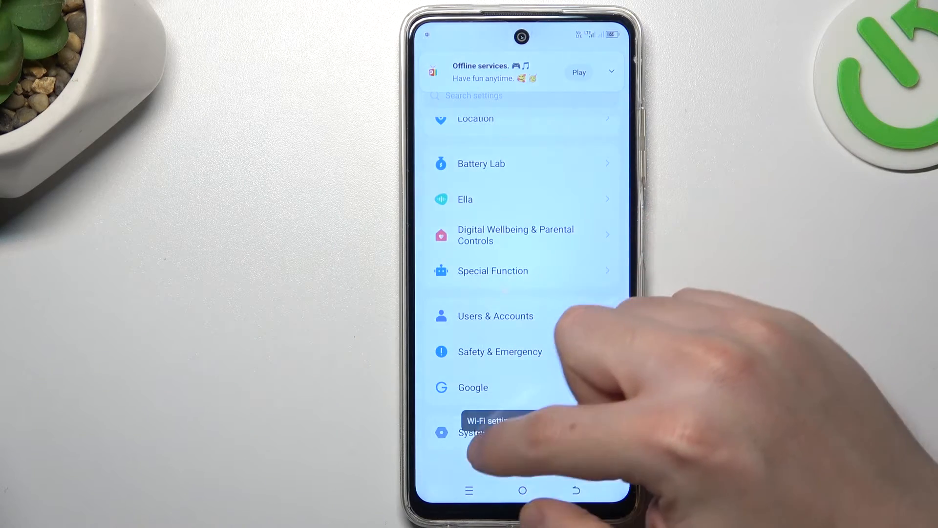
pyautogui.click(473, 433)
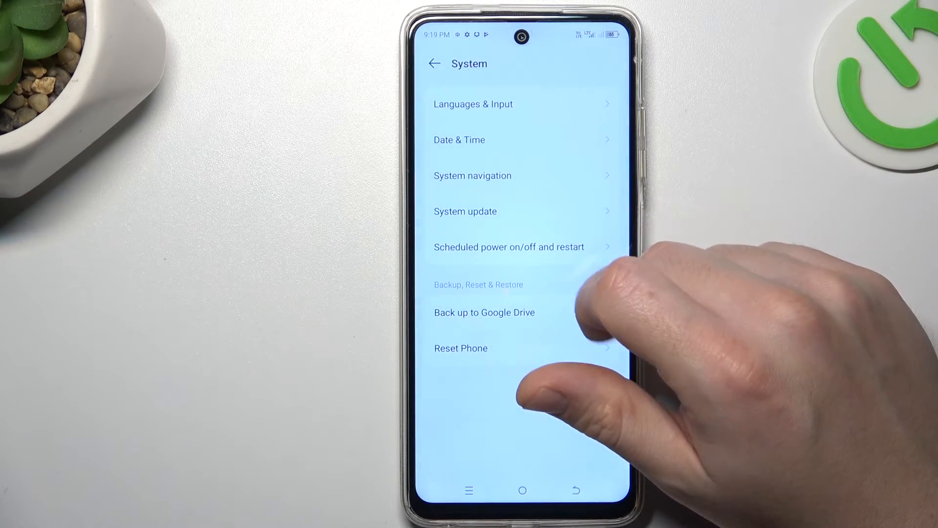